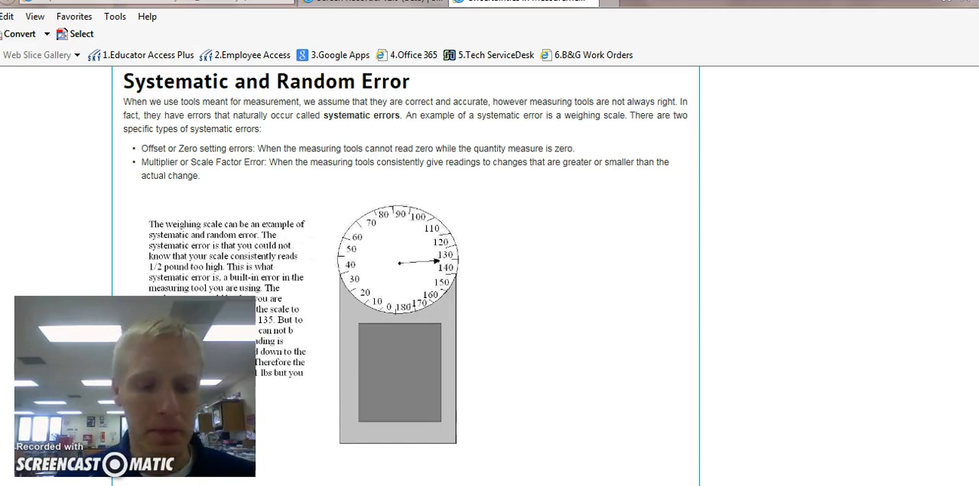
pyautogui.scroll(-3)
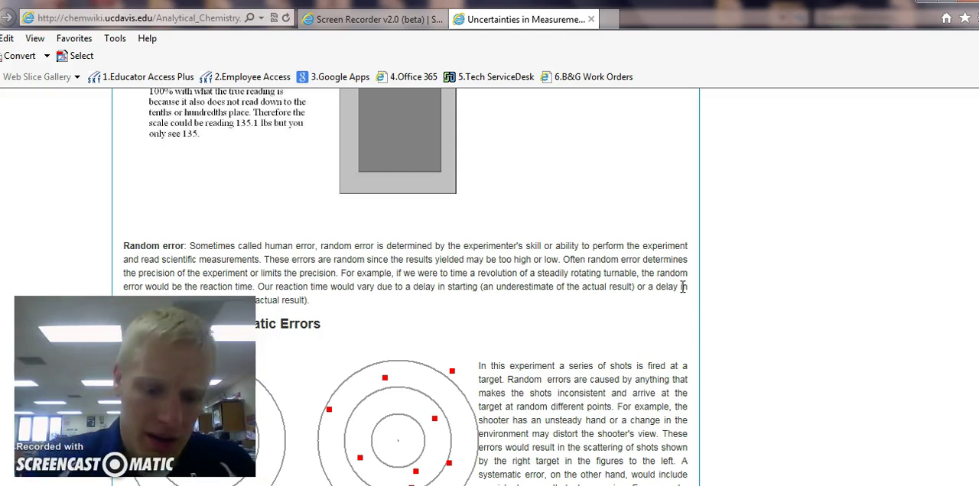
pyautogui.scroll(-3)
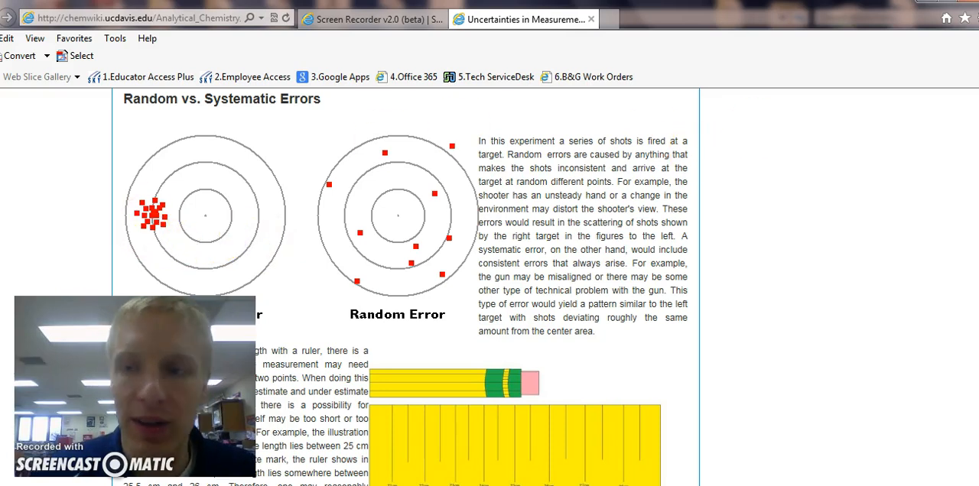
pyautogui.scroll(-3)
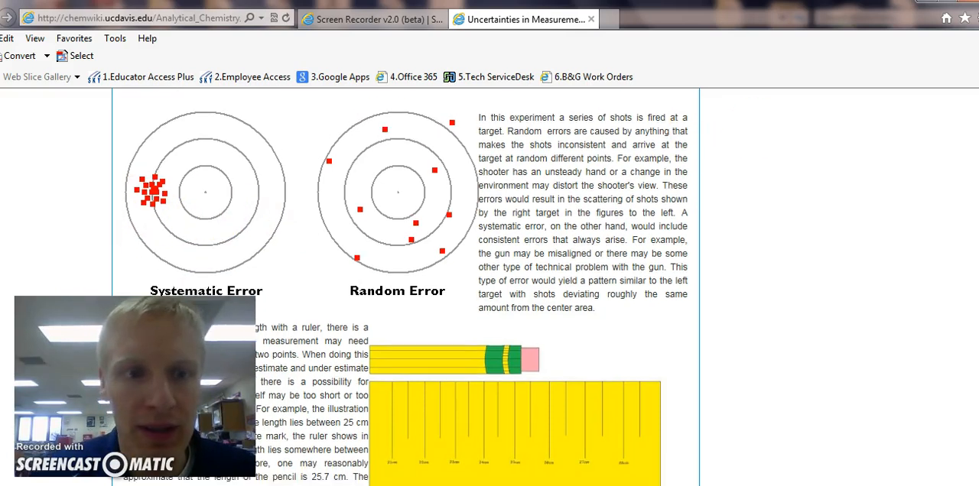
pyautogui.scroll(-3)
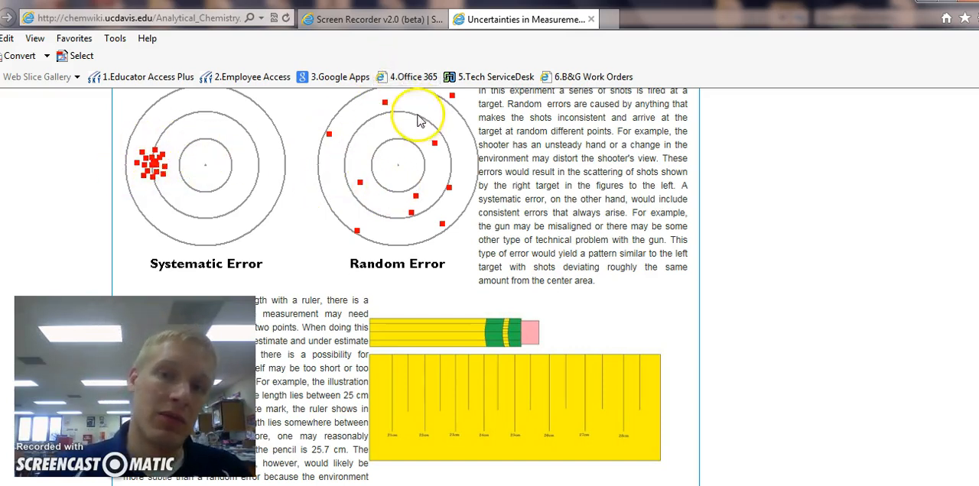
pyautogui.moveTo(409, 85)
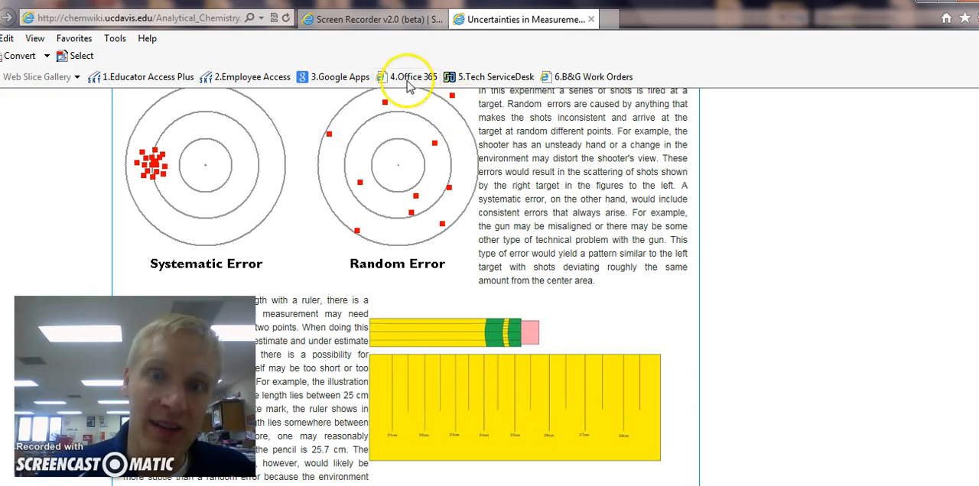
pyautogui.moveTo(445, 187)
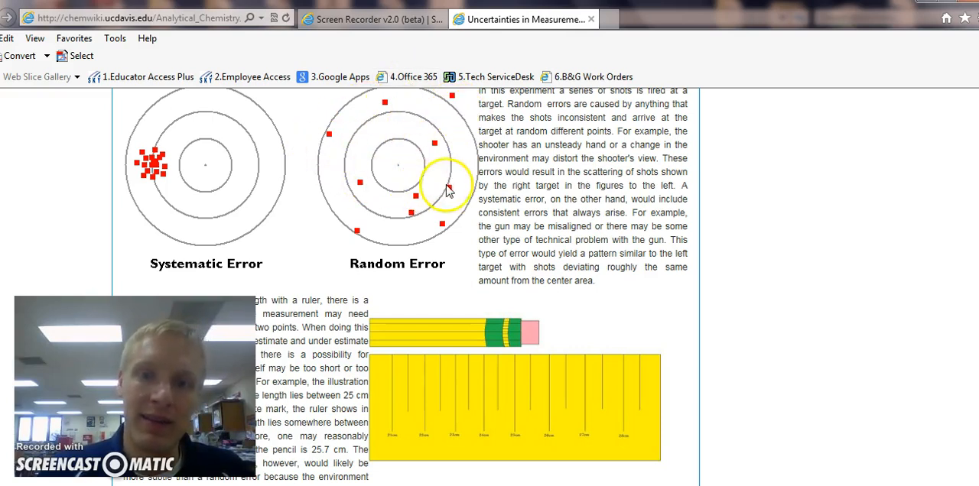